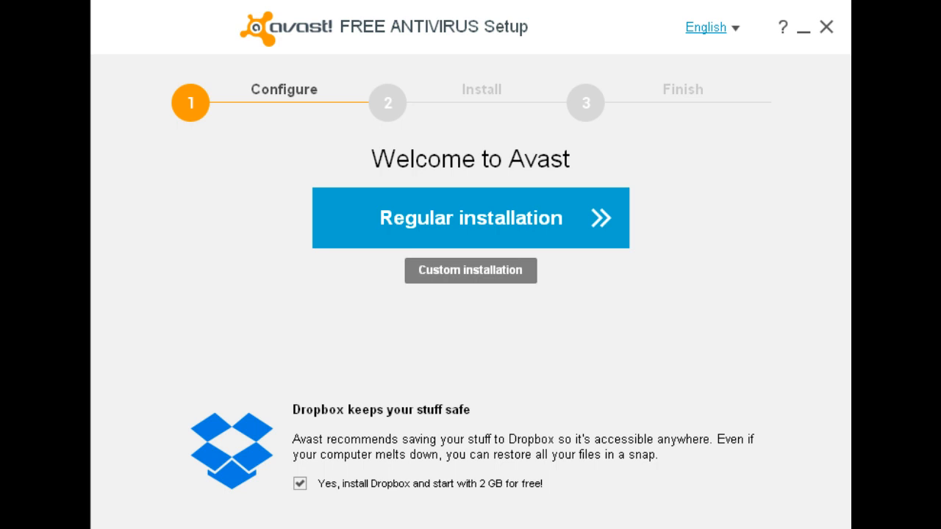
- Decline the optional Dropbox installation offer on the setup welcome screen
click(299, 484)
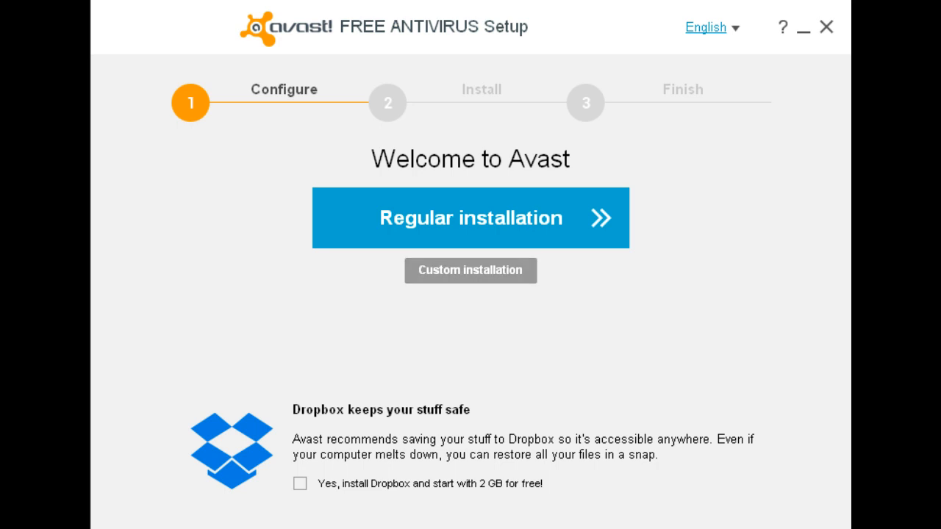
- Choose a custom installation without GrimeFighter and Browser Cleanup, and continue
click(470, 270)
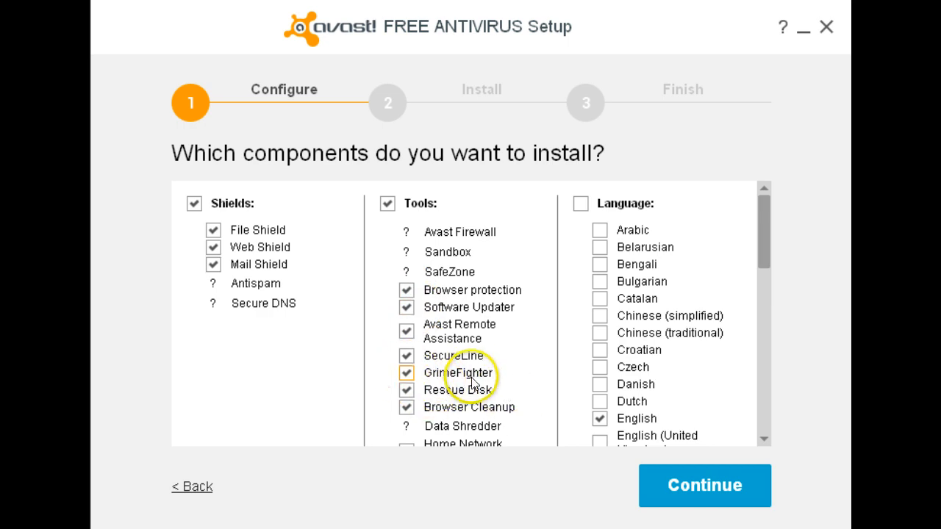
click(407, 372)
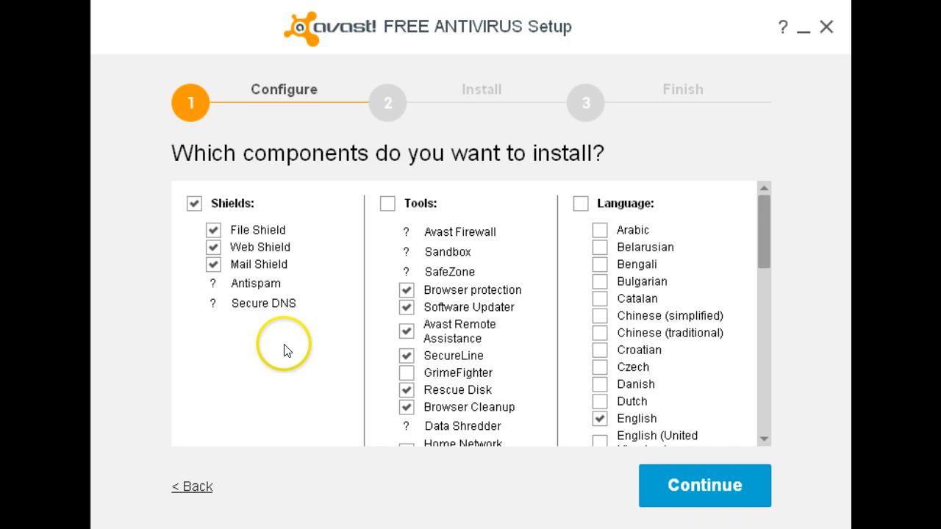
mouse_move(419, 408)
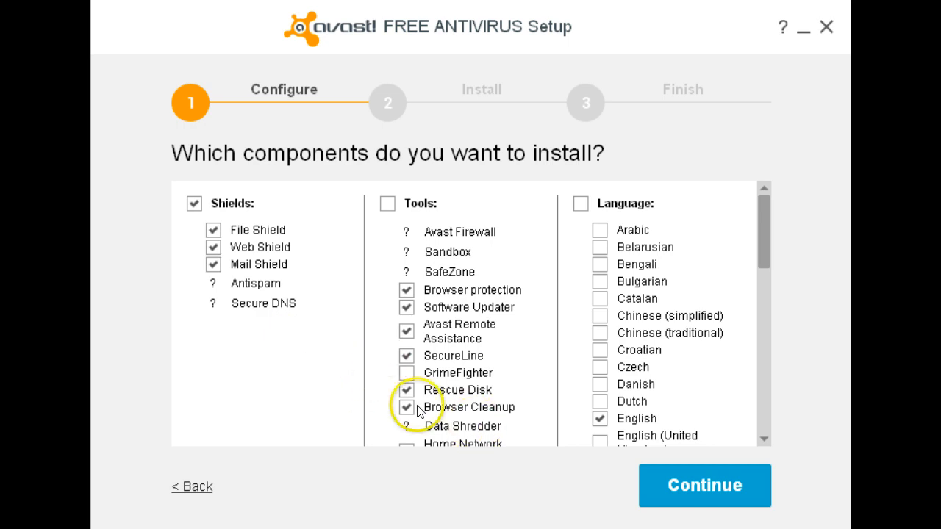
click(407, 407)
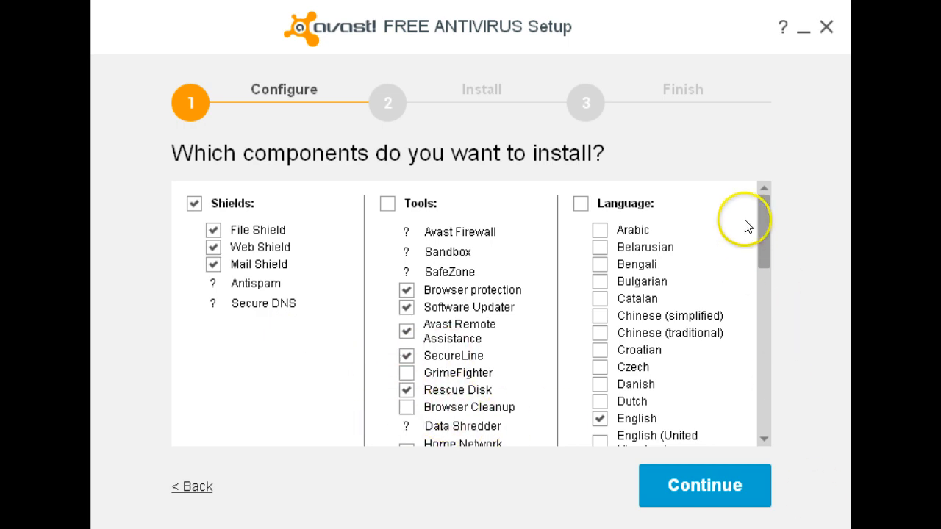
mouse_move(758, 242)
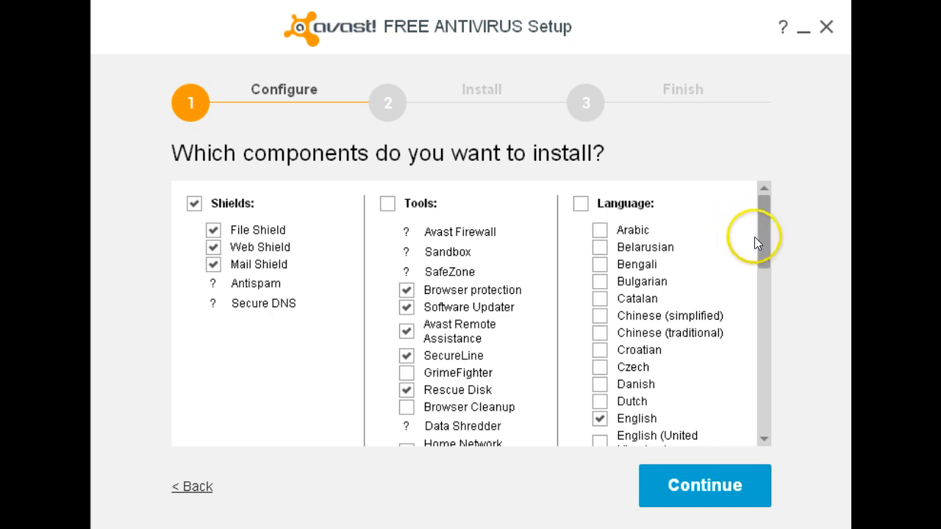
mouse_move(765, 239)
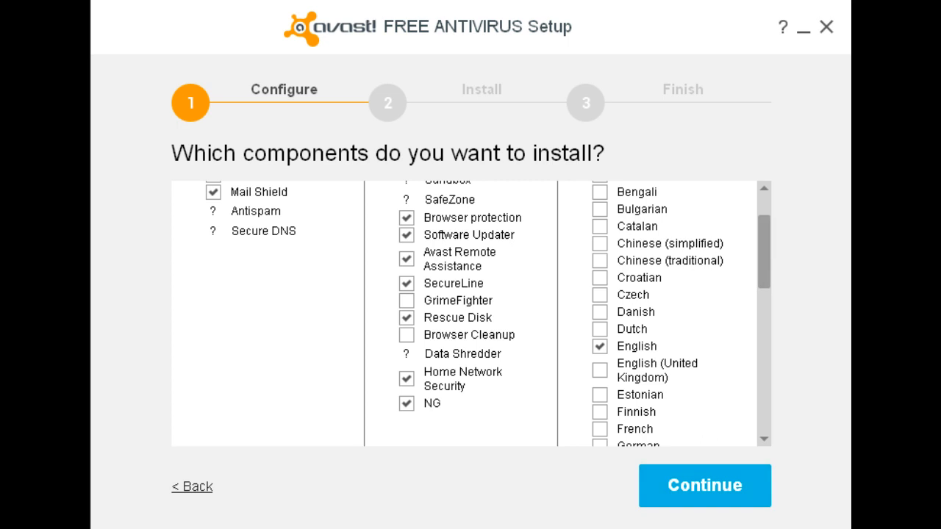
click(703, 485)
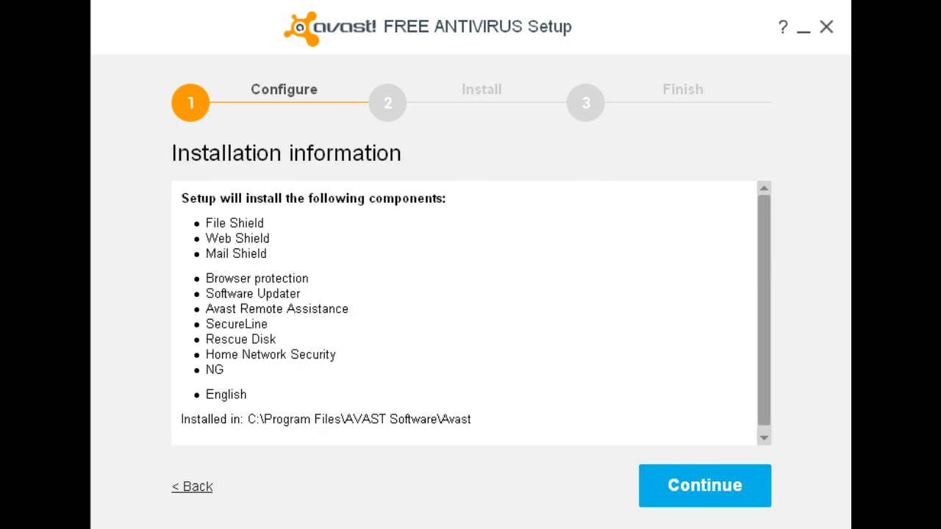
mouse_move(722, 490)
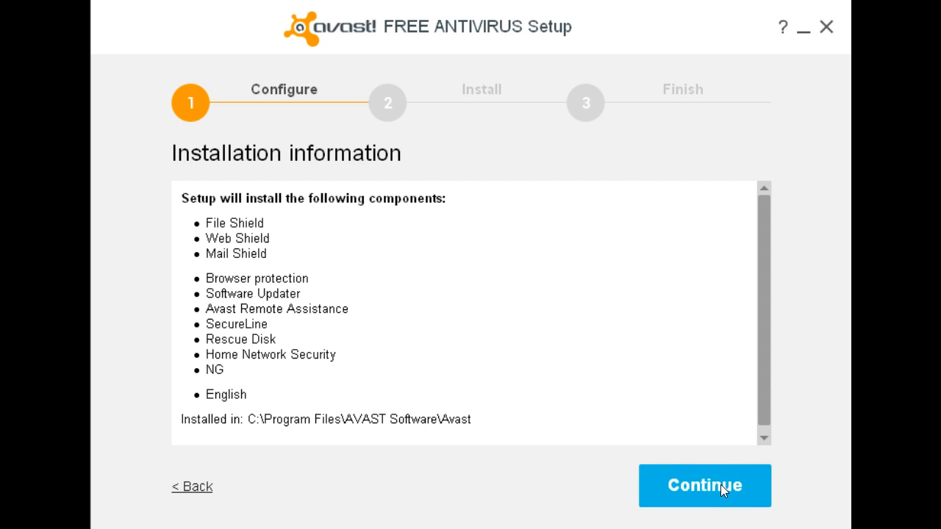
- Accept the installation summary and privacy notice to start installing Avast
click(704, 486)
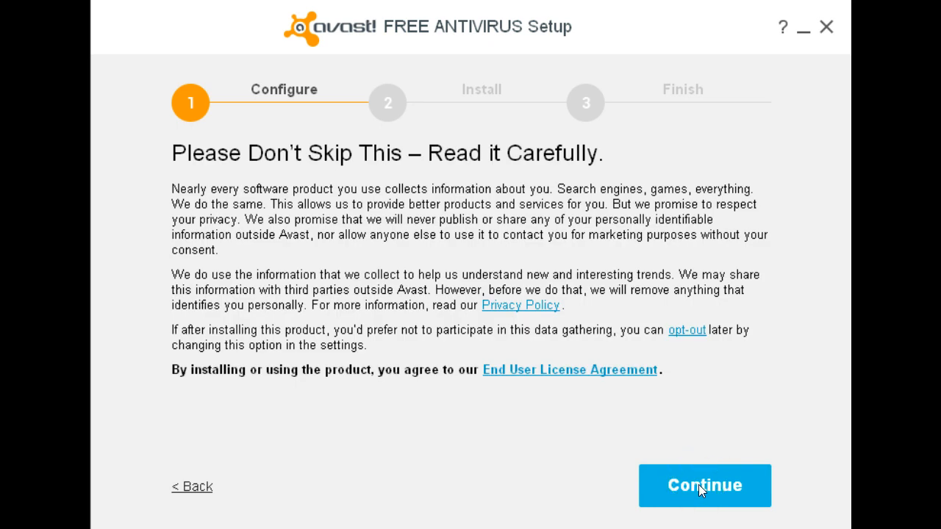
click(704, 486)
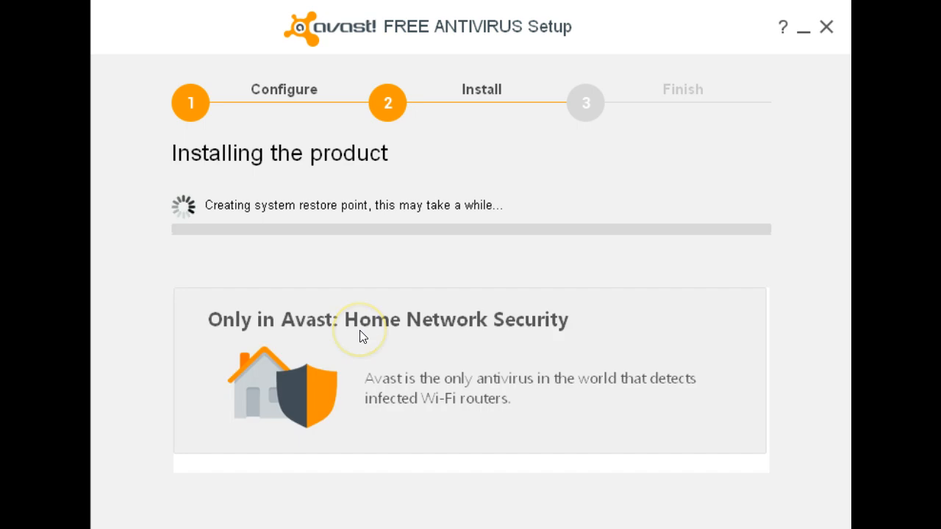
mouse_move(361, 336)
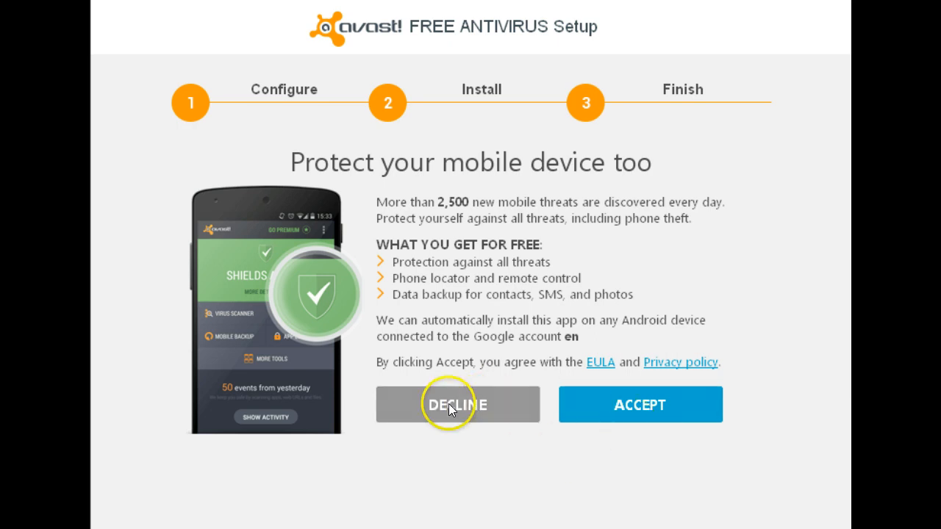
- Decline the mobile protection app and close the finished installer
click(458, 404)
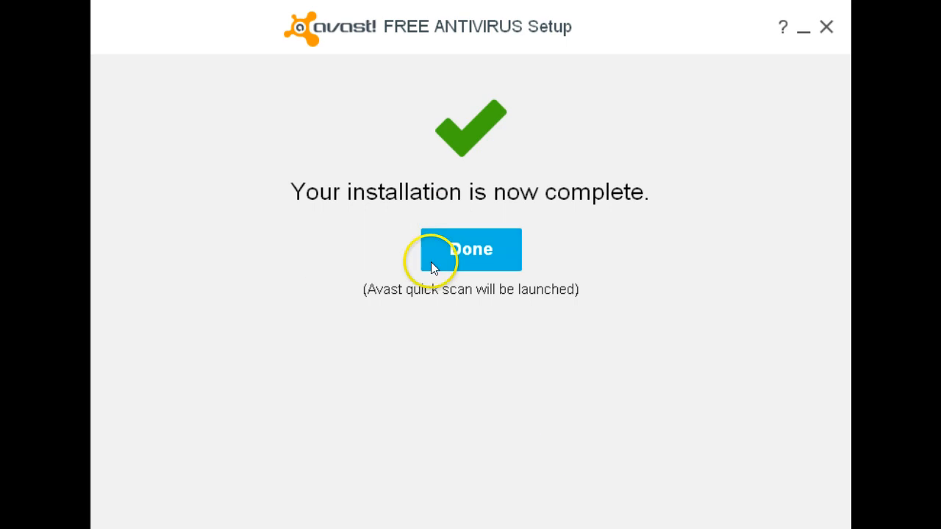
mouse_move(410, 305)
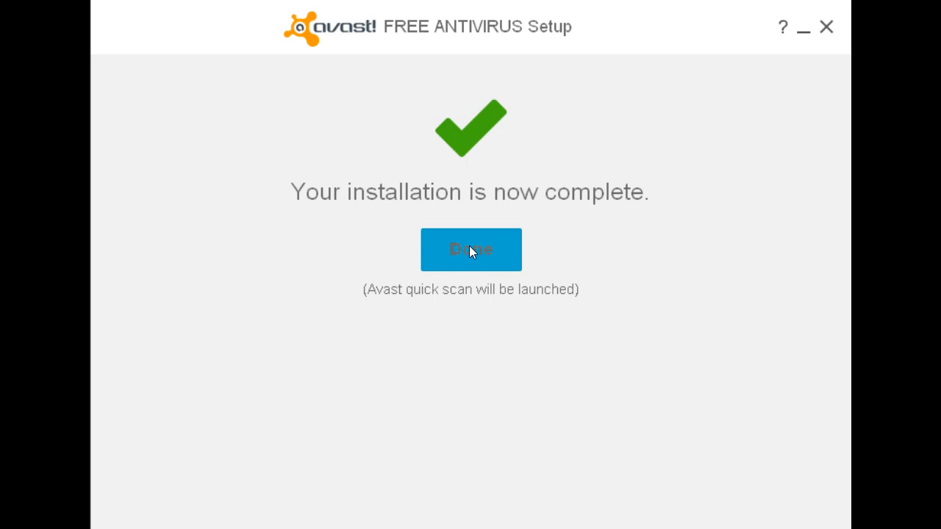
click(471, 250)
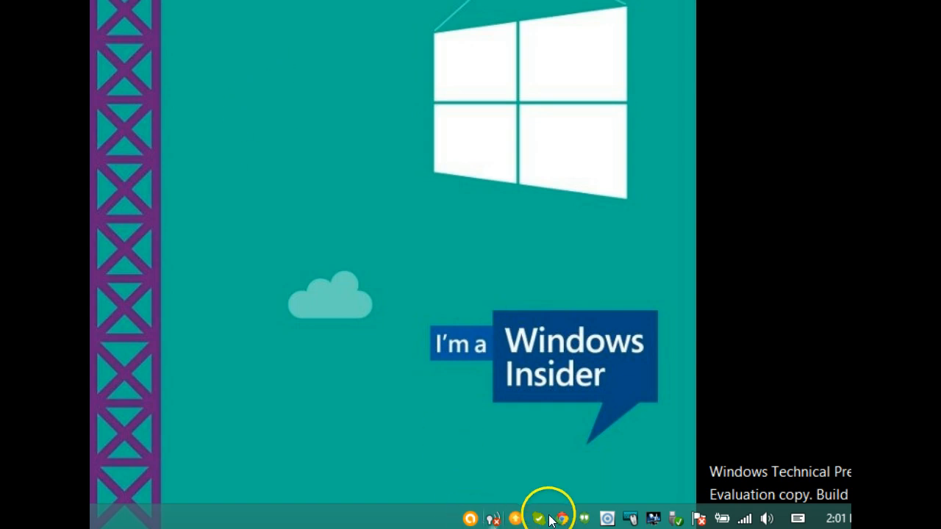
mouse_move(559, 519)
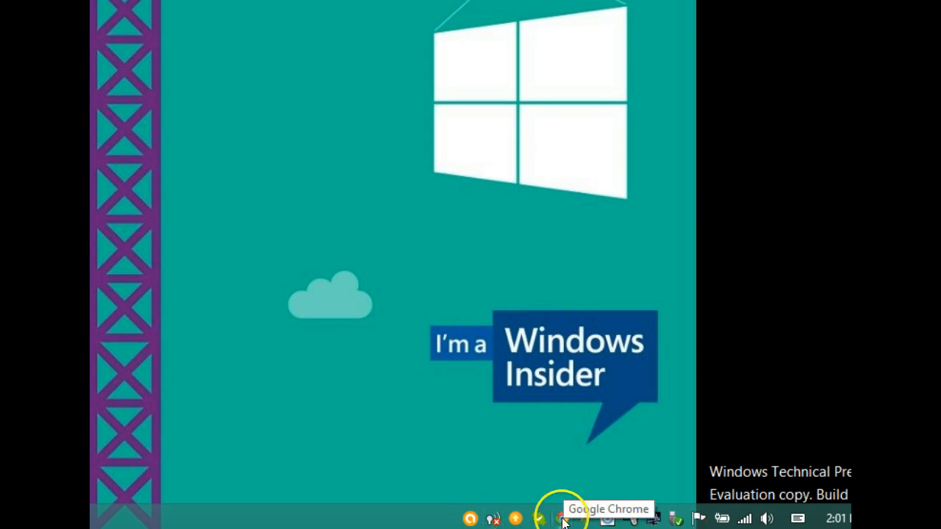
- Launch Avast from the taskbar notification area during the startup scan
click(561, 518)
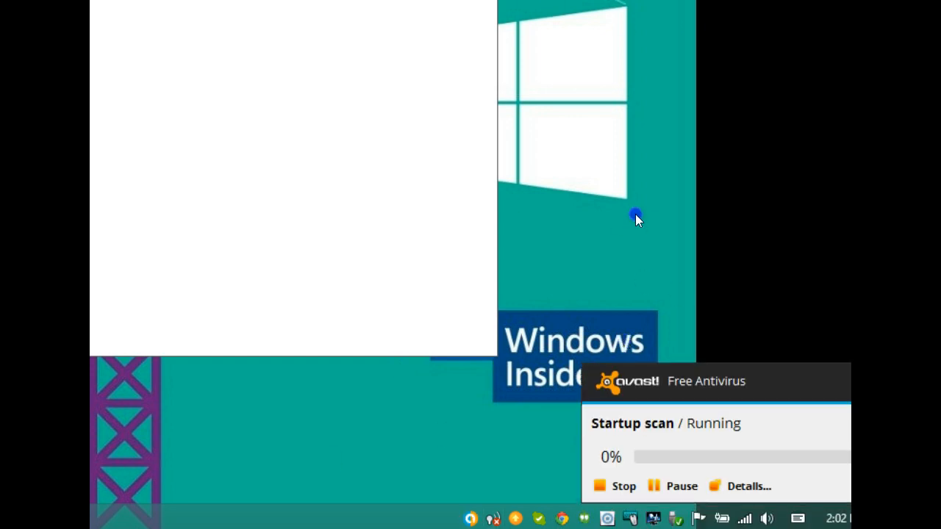
mouse_move(390, 407)
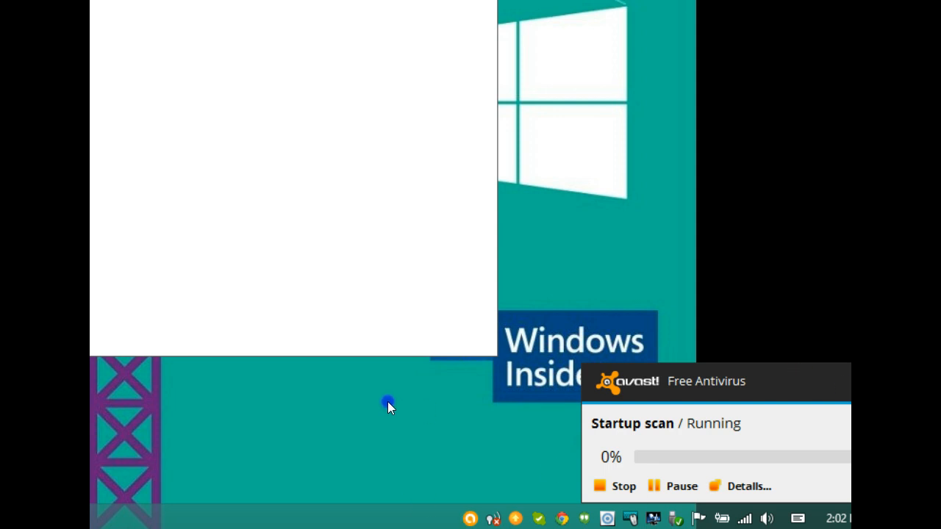
mouse_move(483, 408)
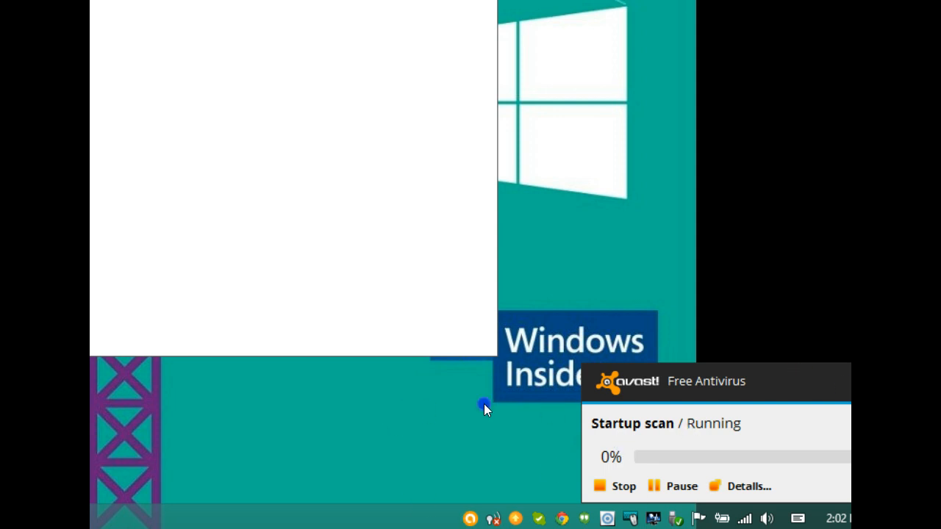
mouse_move(459, 433)
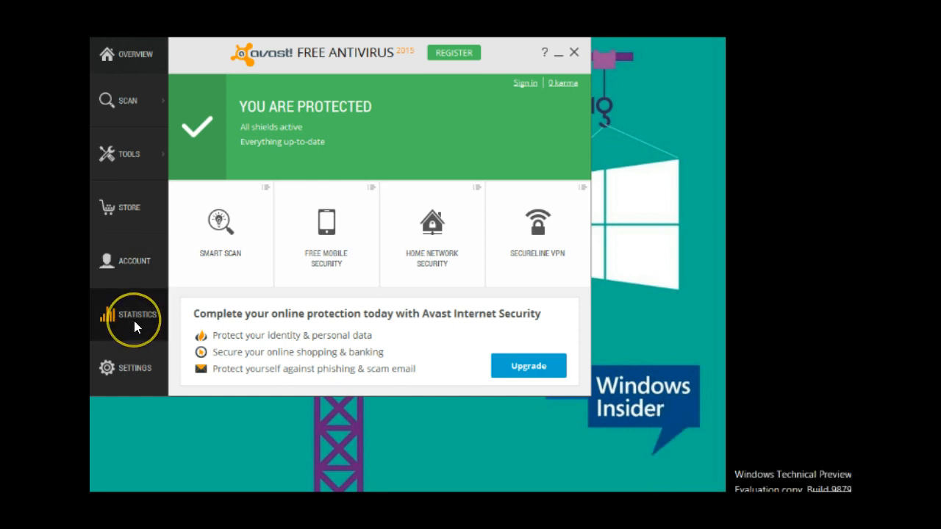
- View Statistics component status: 0 viruses, 1 outdated program, 0 updates, 0 unsecured Wi-Fi
click(135, 315)
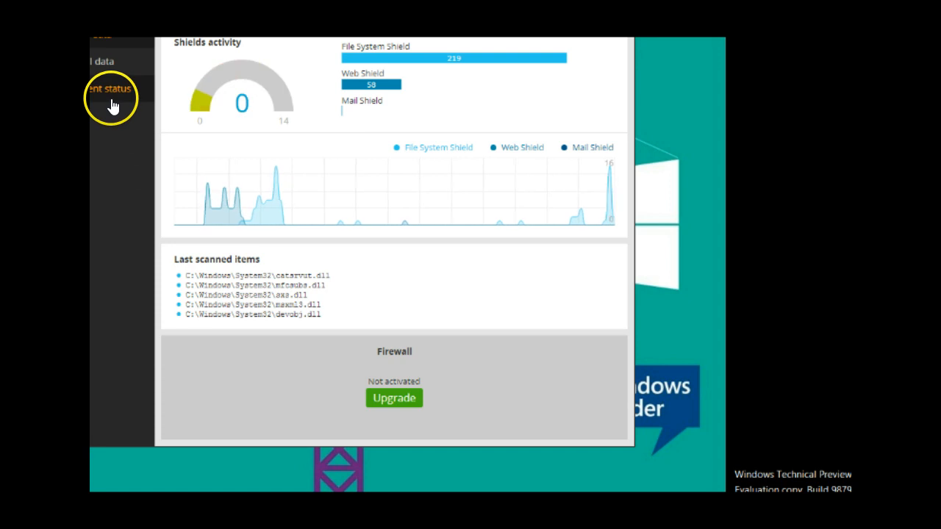
click(110, 88)
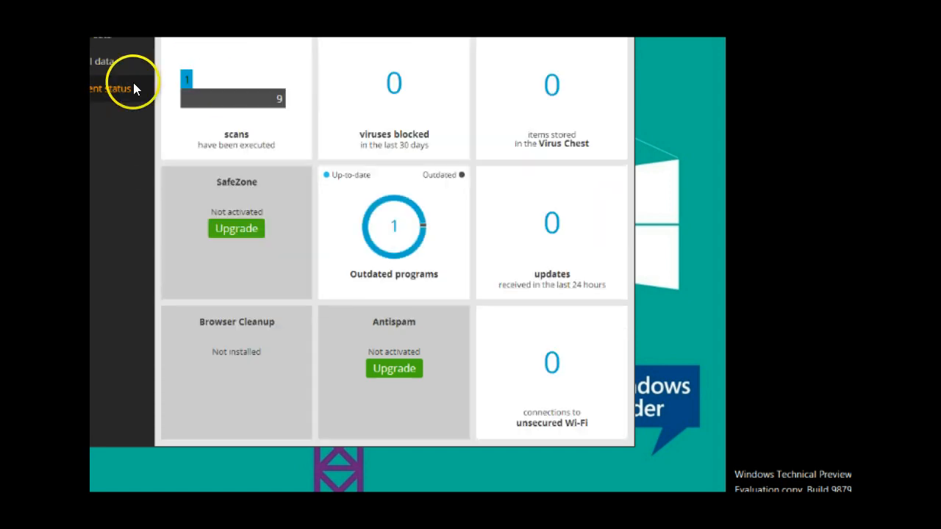
mouse_move(592, 427)
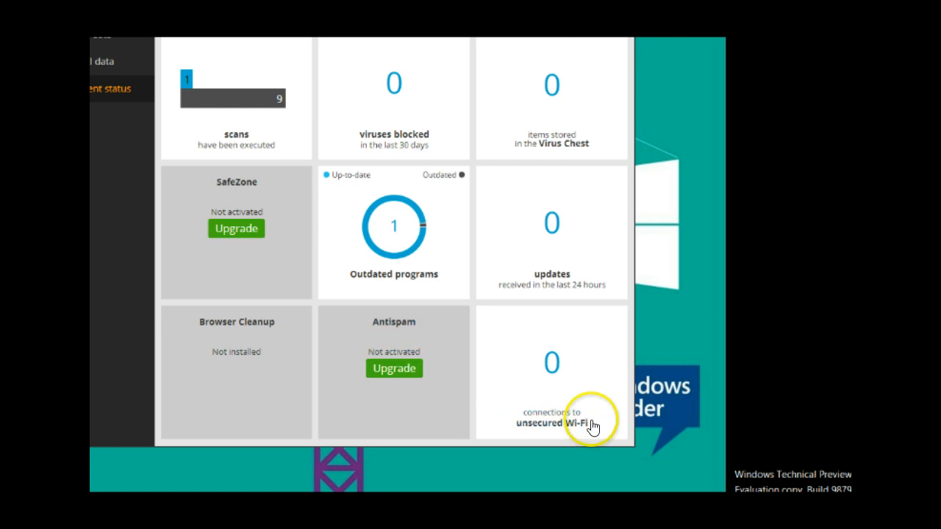
mouse_move(394, 275)
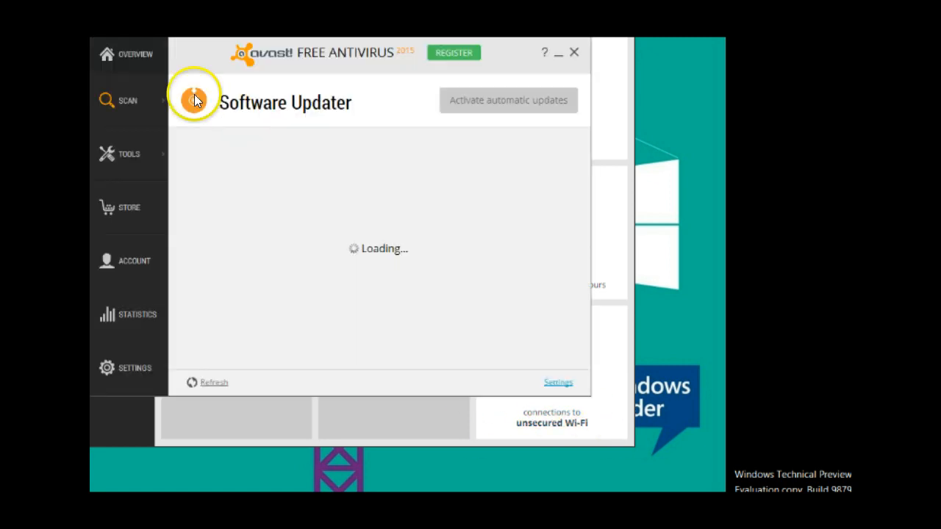
mouse_move(191, 70)
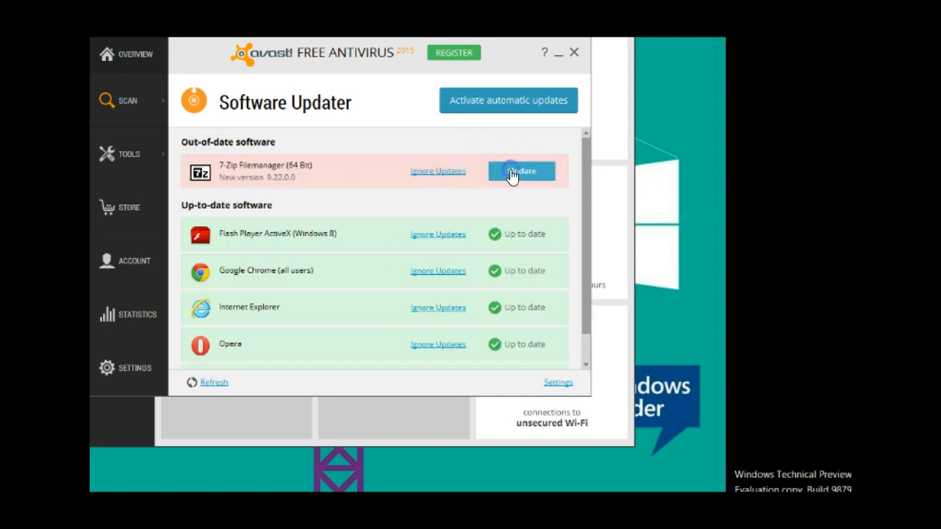
- Update 7-Zip Filemanager (64 Bit) to 9.22.0.0 in Software Updater
click(521, 171)
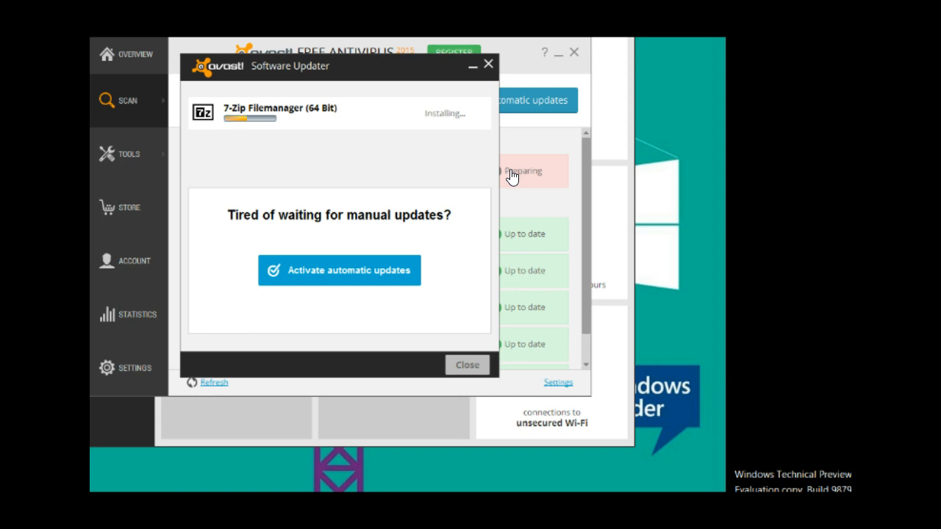
mouse_move(381, 116)
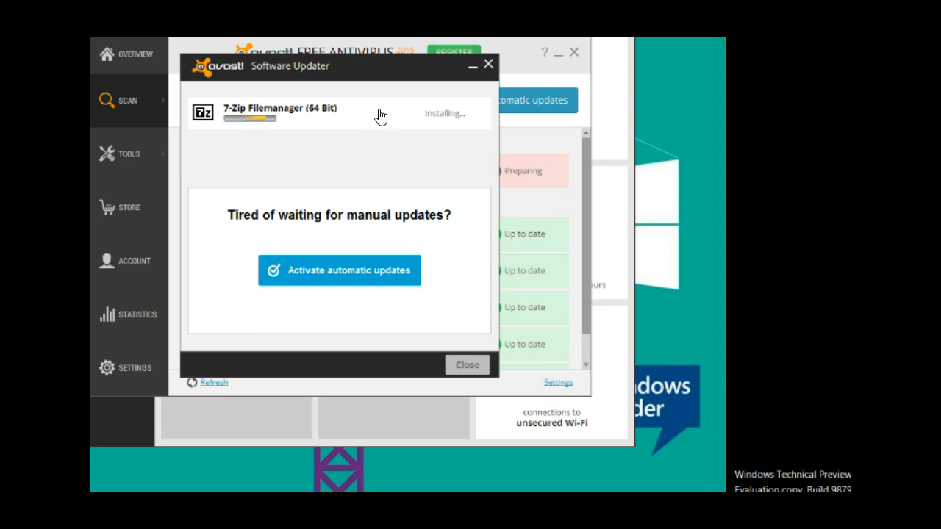
mouse_move(355, 425)
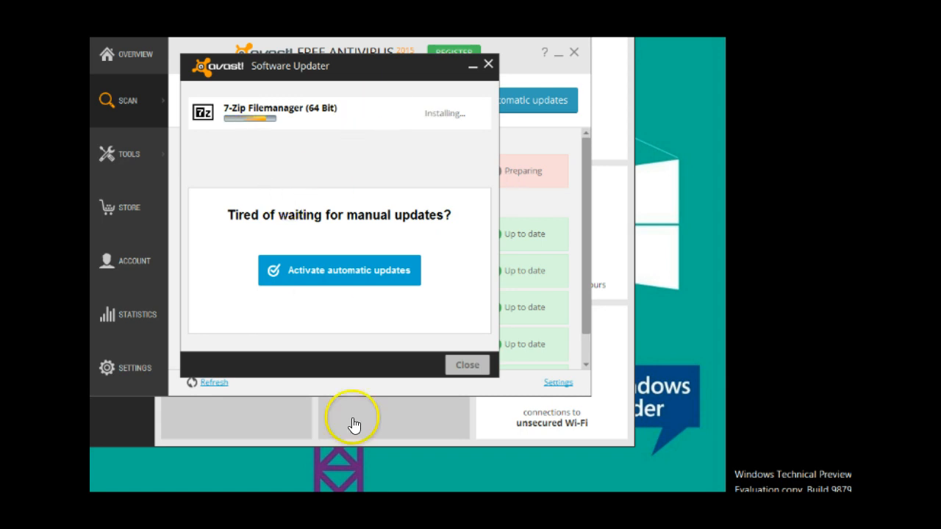
mouse_move(502, 473)
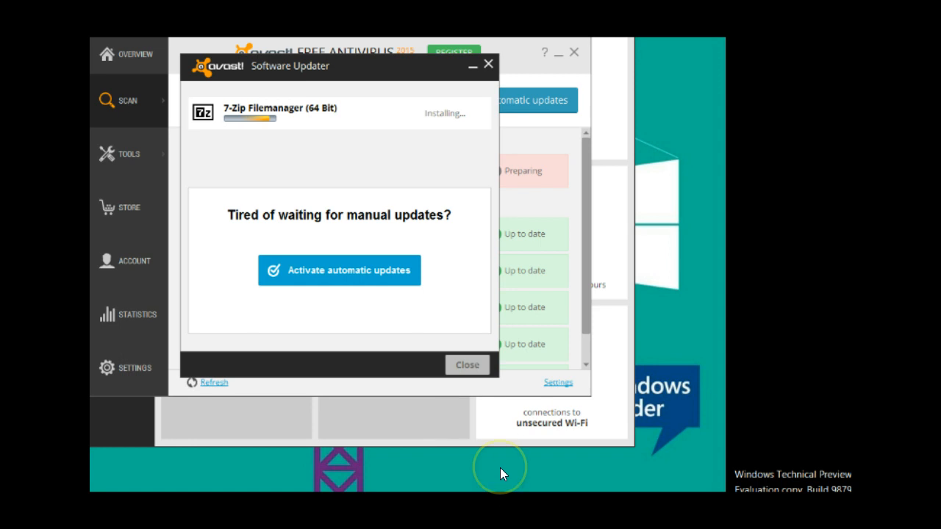
click(467, 364)
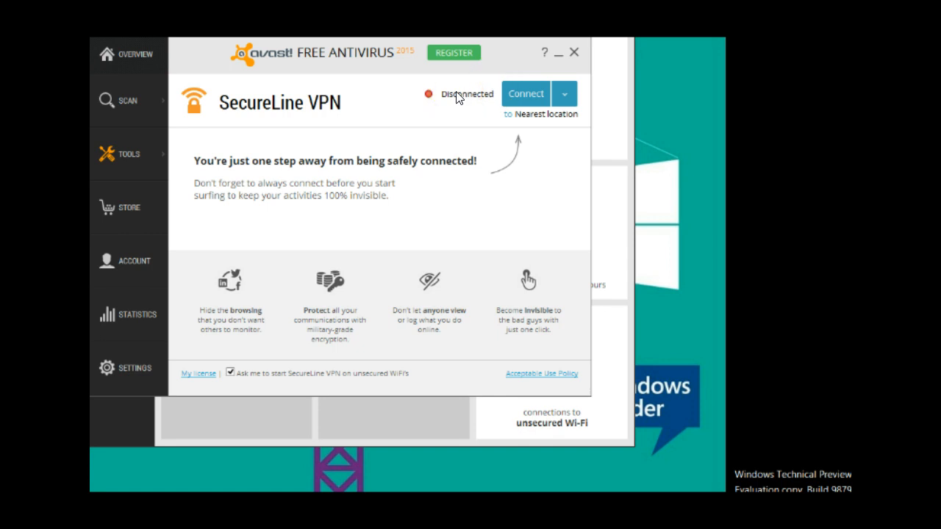
mouse_move(449, 121)
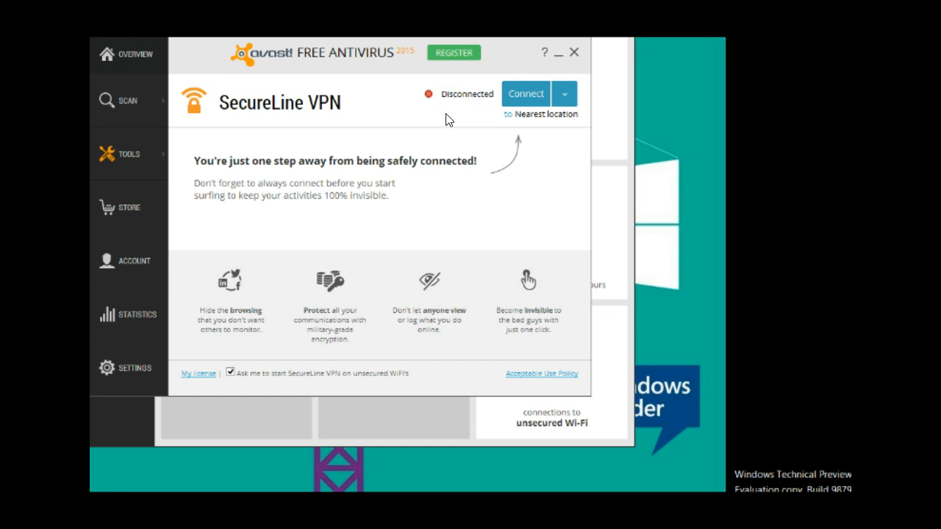
mouse_move(415, 100)
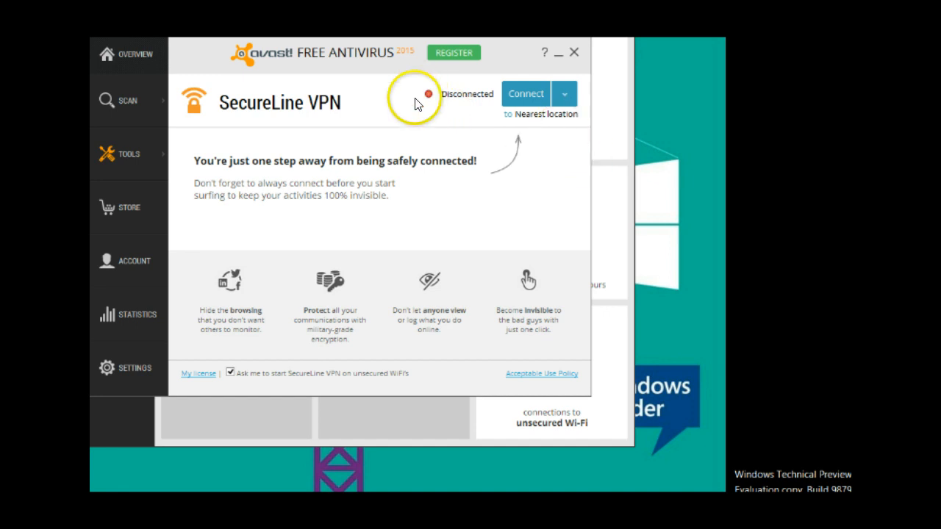
mouse_move(182, 99)
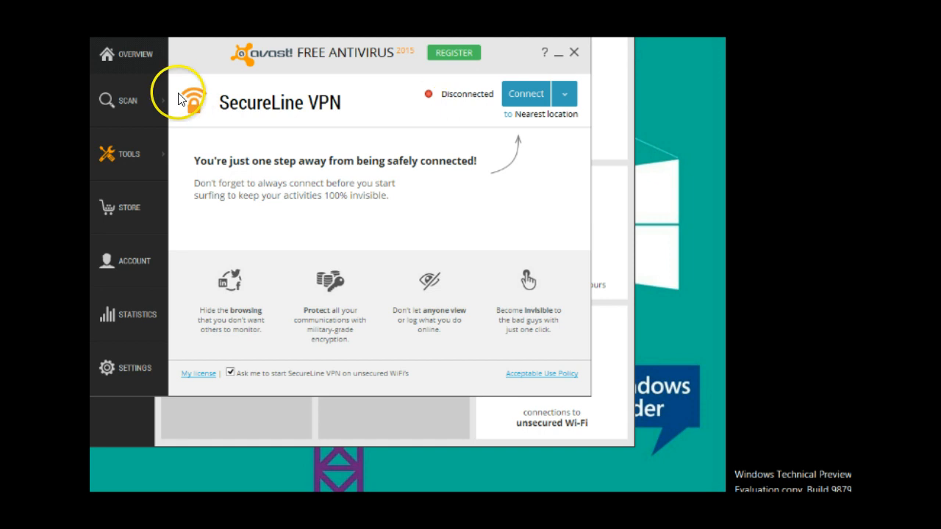
mouse_move(322, 109)
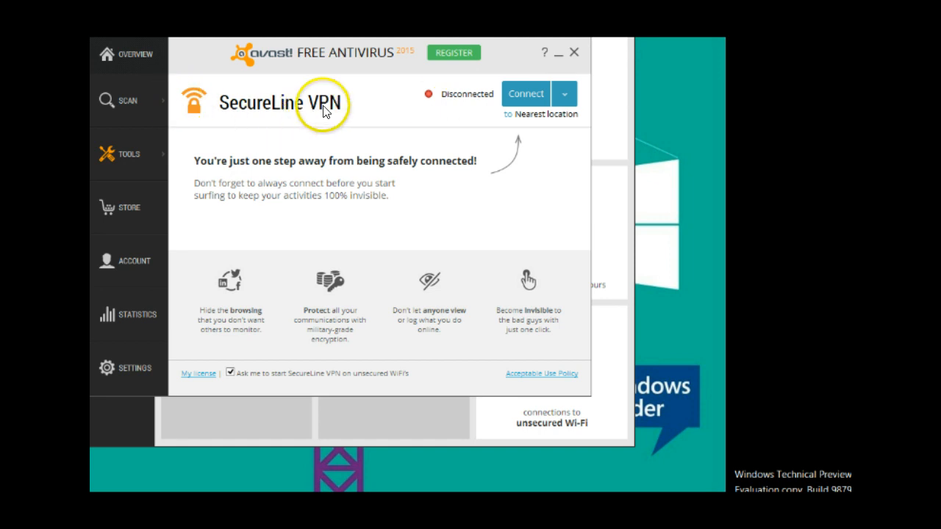
mouse_move(461, 138)
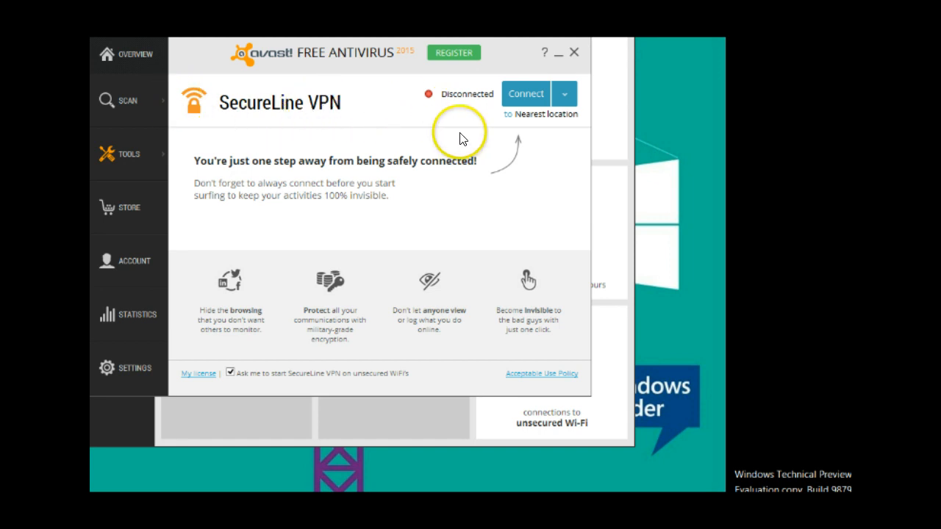
mouse_move(496, 136)
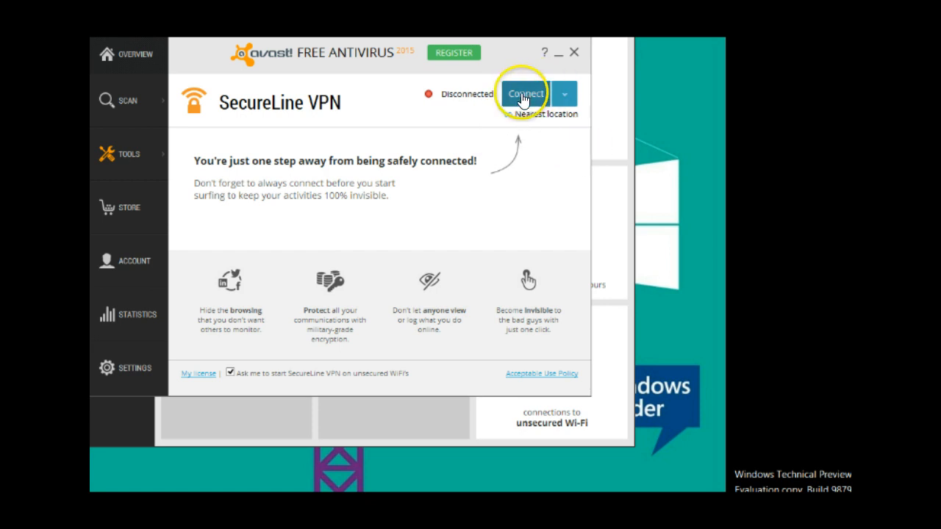
- Connect SecureLine VPN to the nearest location while its driver installs
click(523, 93)
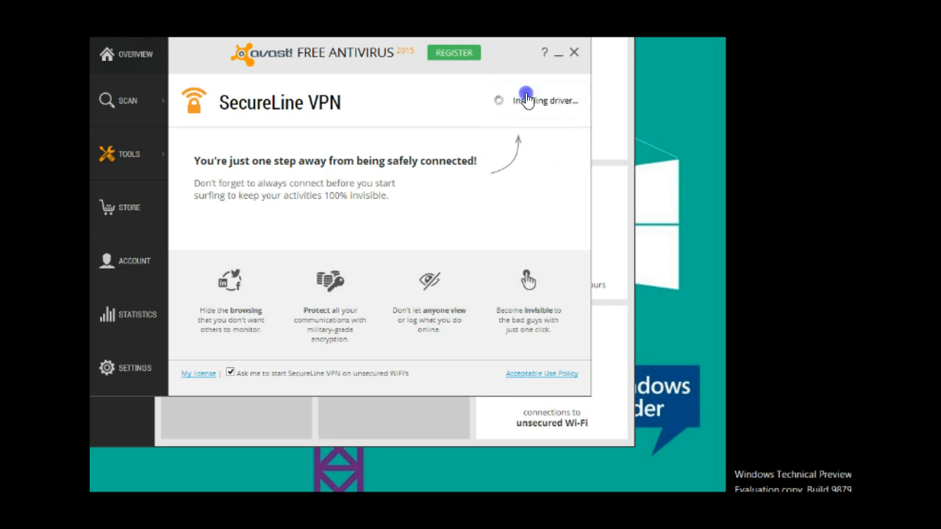
mouse_move(499, 184)
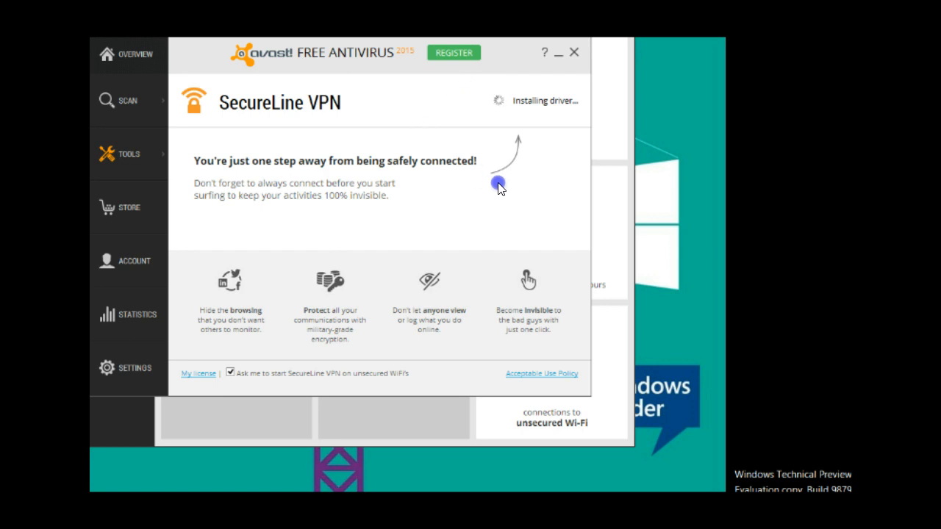
mouse_move(531, 165)
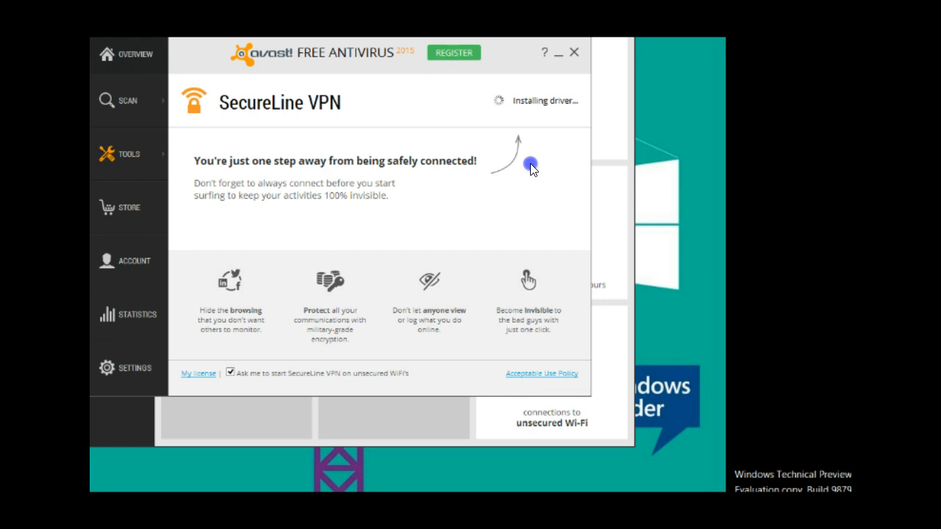
mouse_move(525, 181)
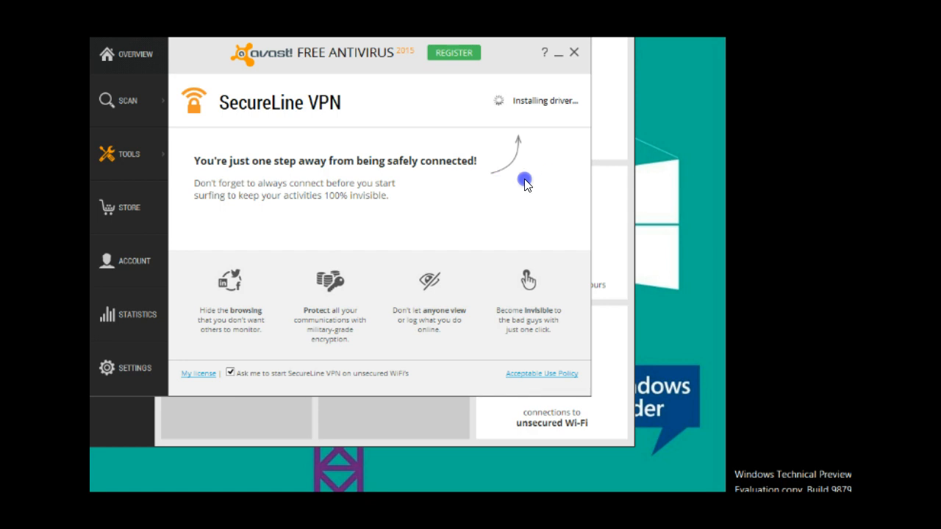
mouse_move(430, 132)
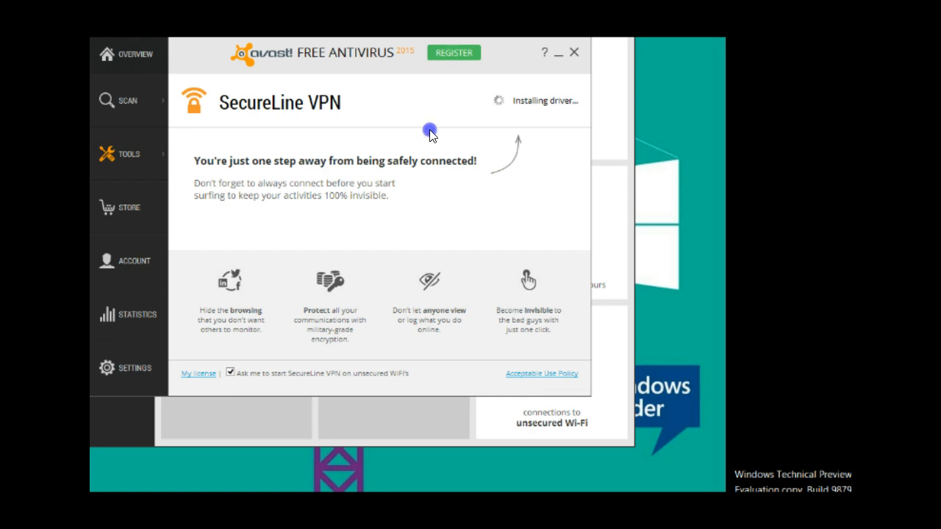
mouse_move(346, 118)
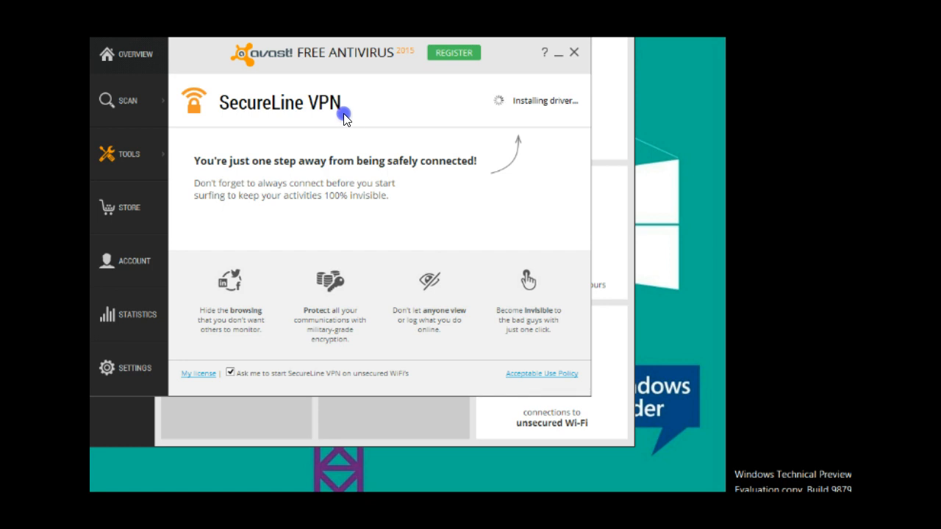
mouse_move(386, 129)
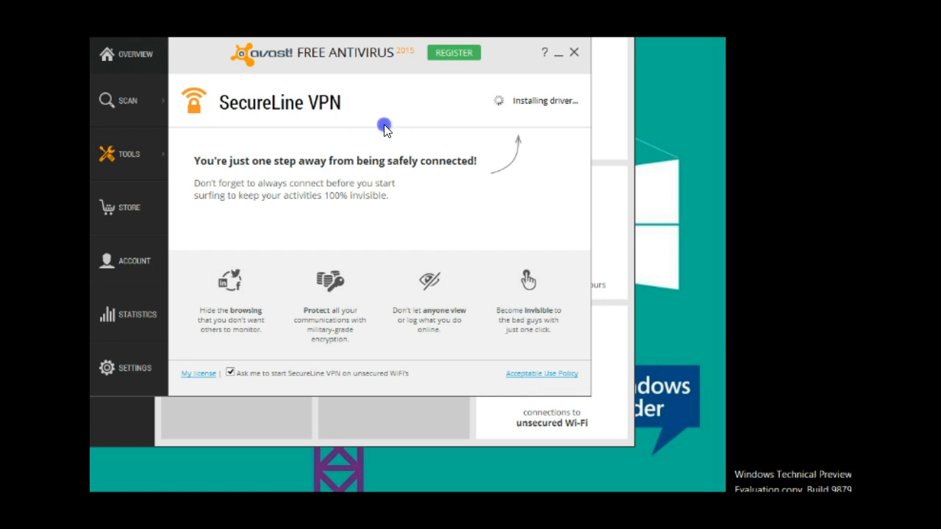
mouse_move(472, 141)
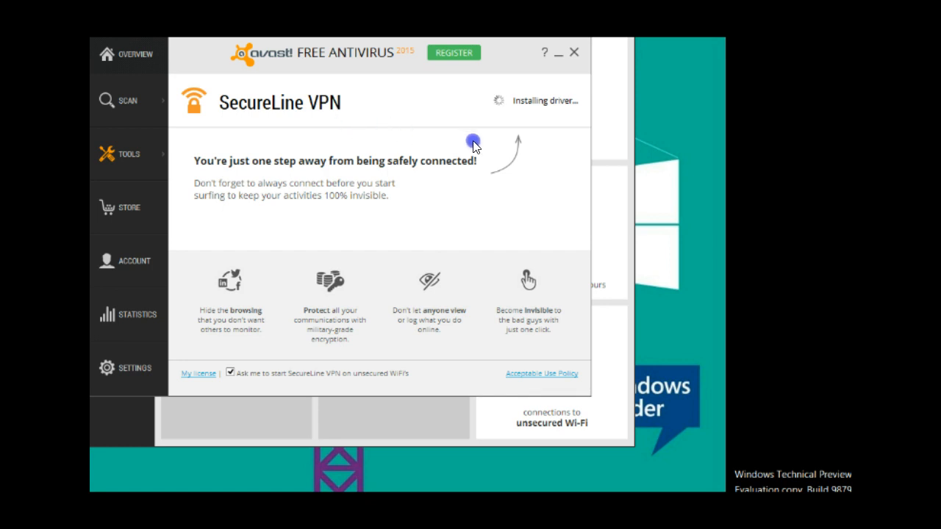